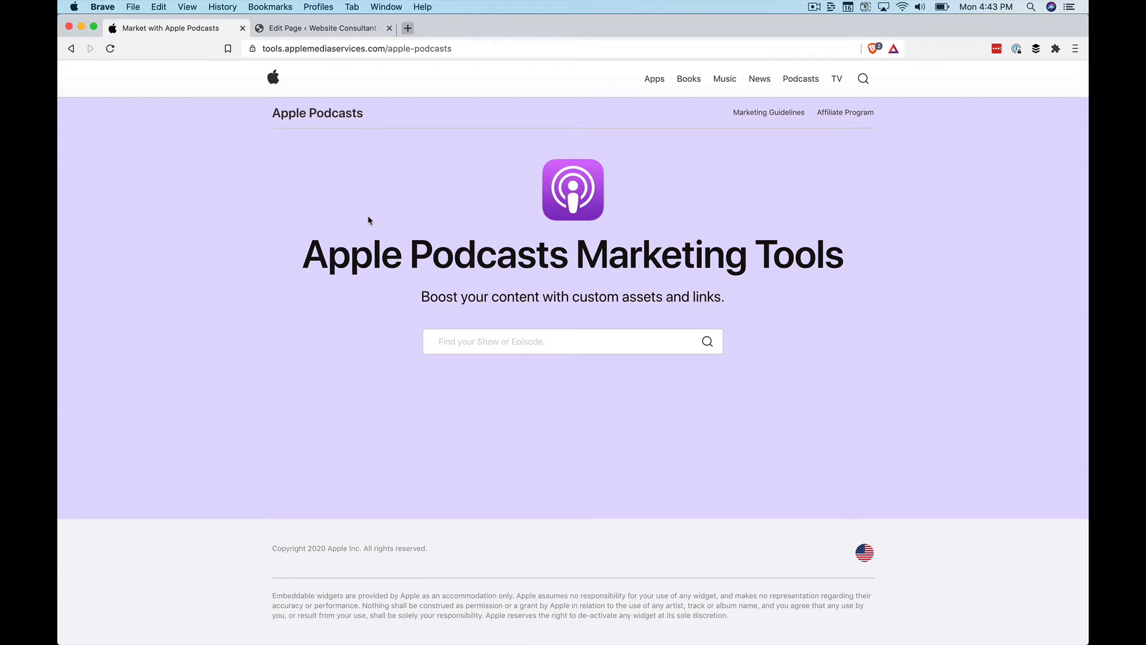
mouse_move(386, 246)
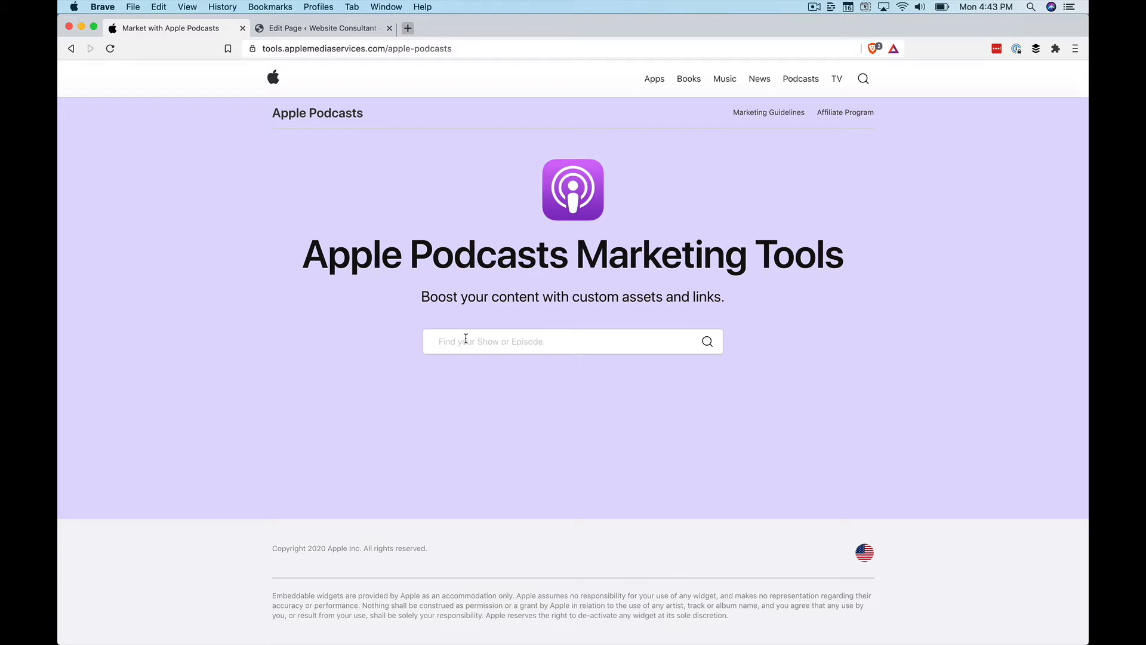
mouse_move(543, 334)
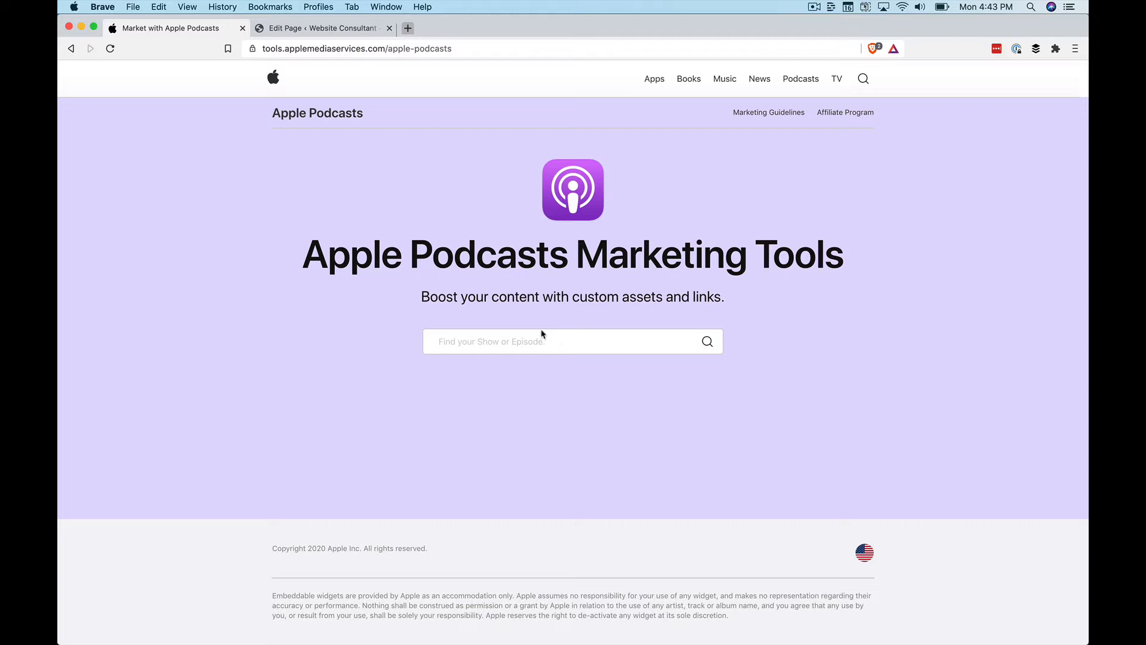
mouse_move(482, 322)
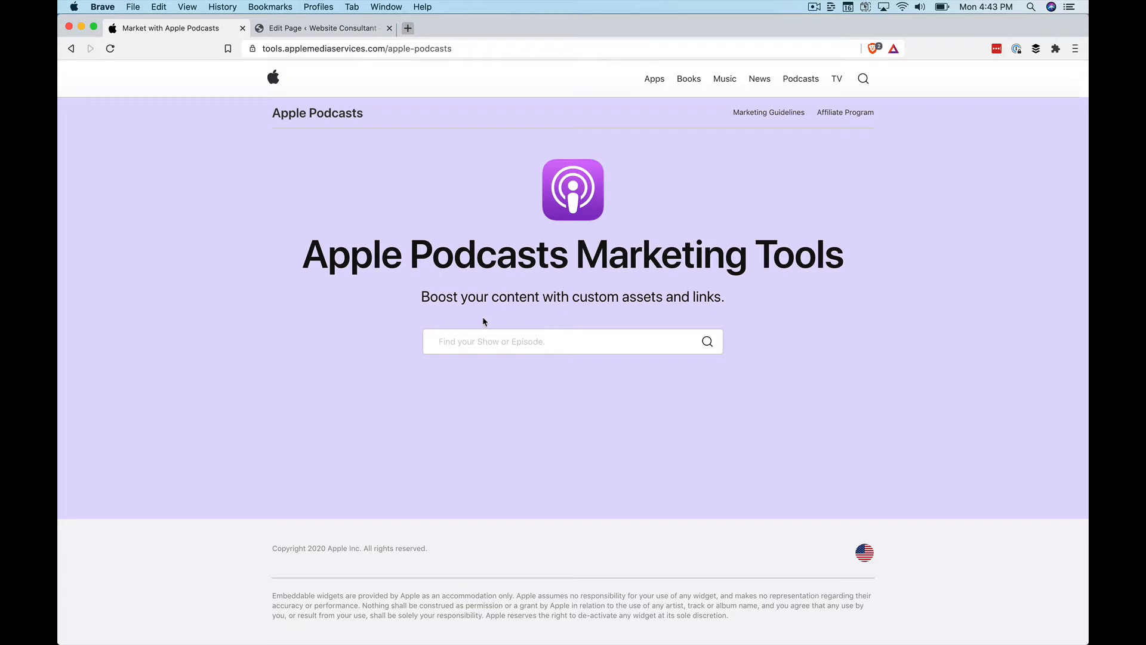
mouse_move(436, 203)
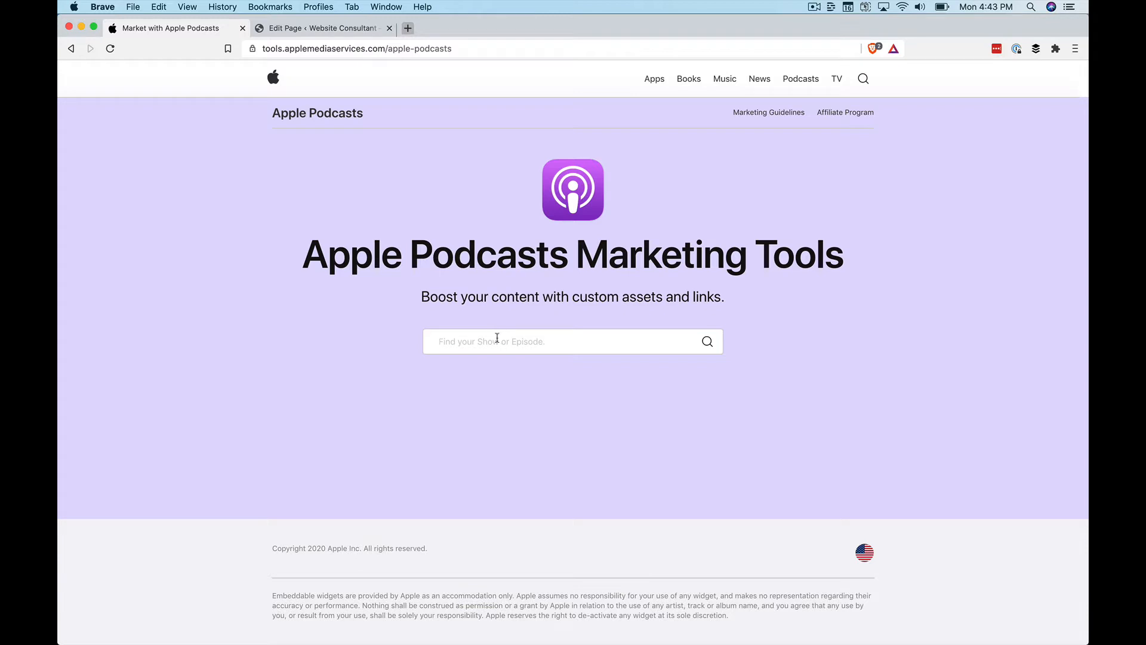
Step: Search 'south coast fm' and open the We Are Here - SouthCoast.fm podcast
text(south coast fm)
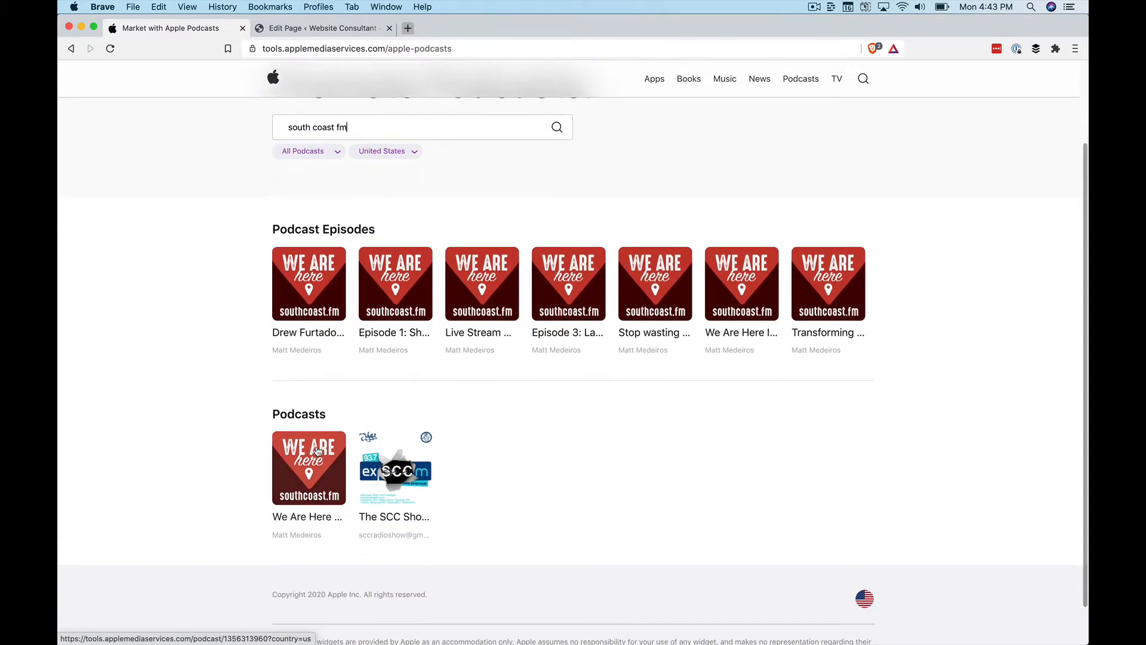
click(308, 468)
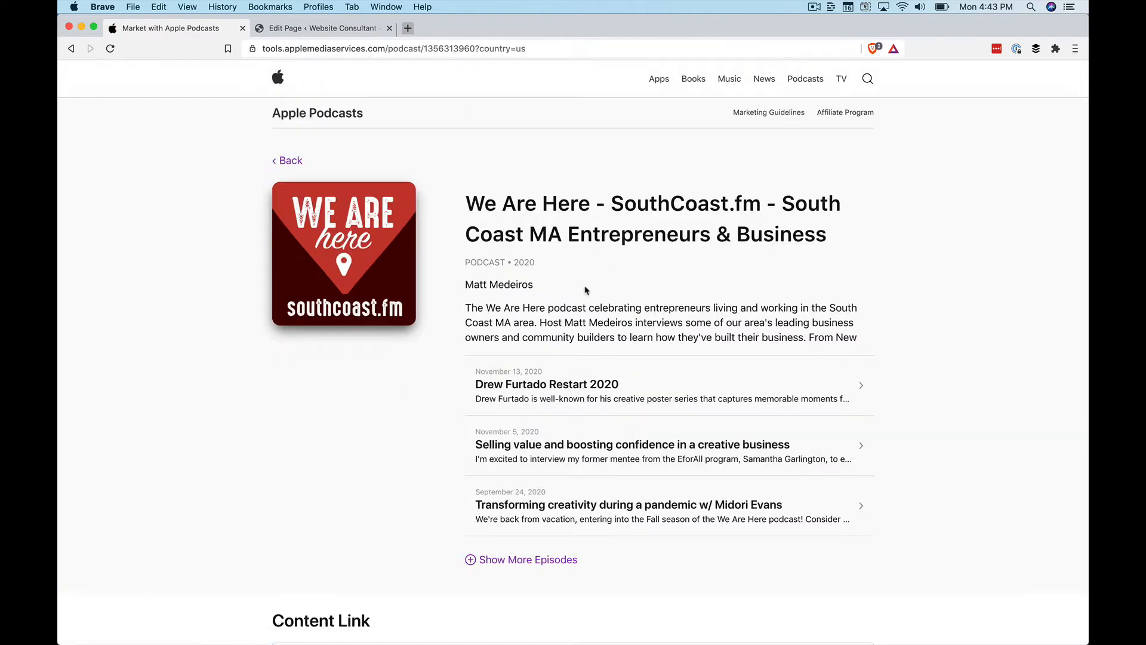
Step: Generate the We Are Here podcast's short link below Badges and App Icon
scroll(down, 3)
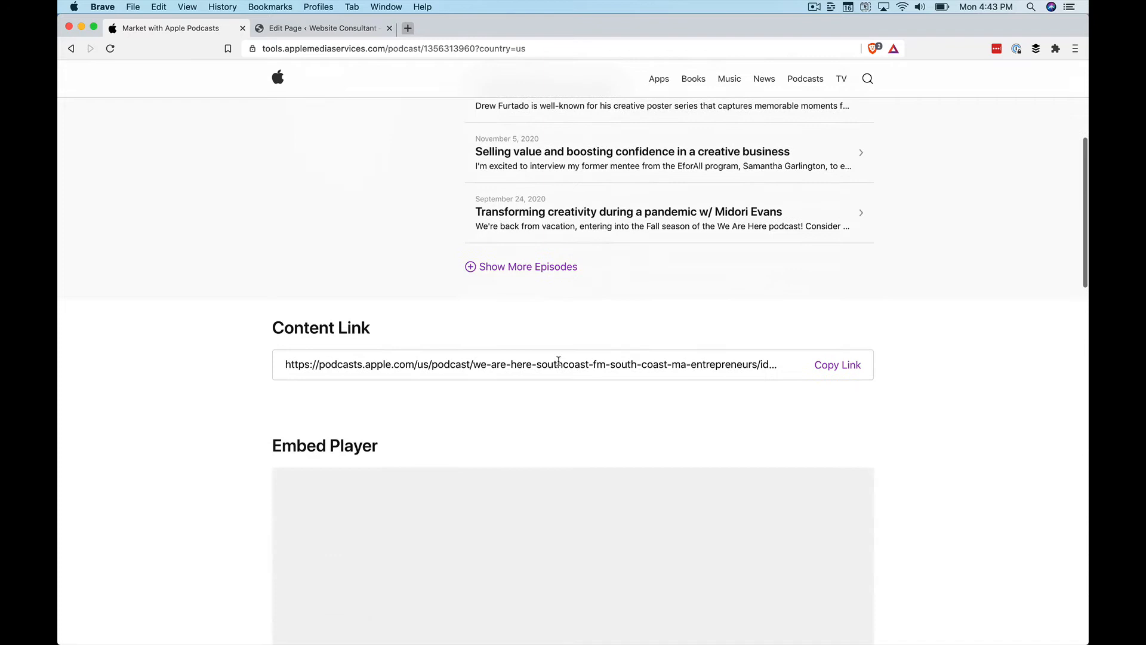
scroll(down, 3)
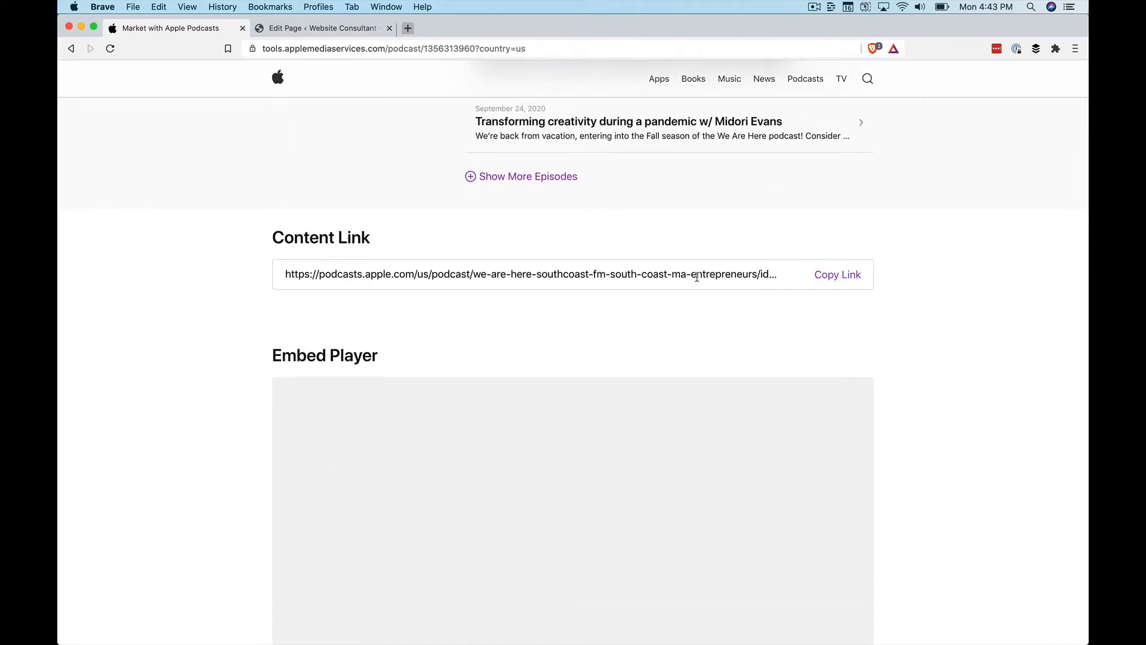
scroll(down, 3)
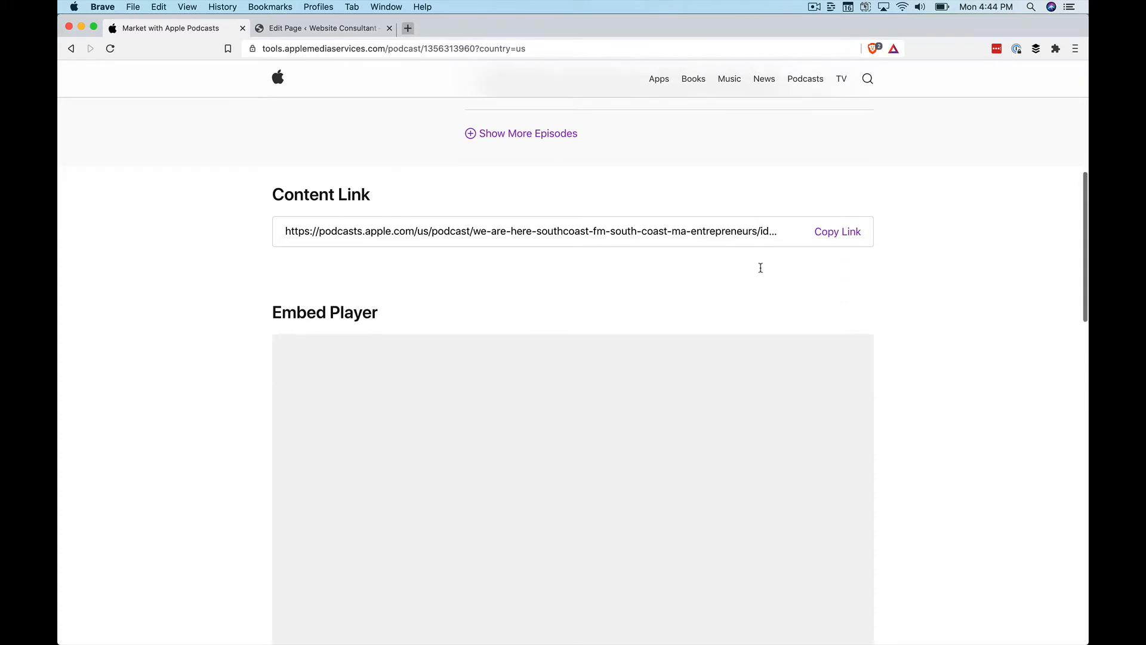
scroll(down, 3)
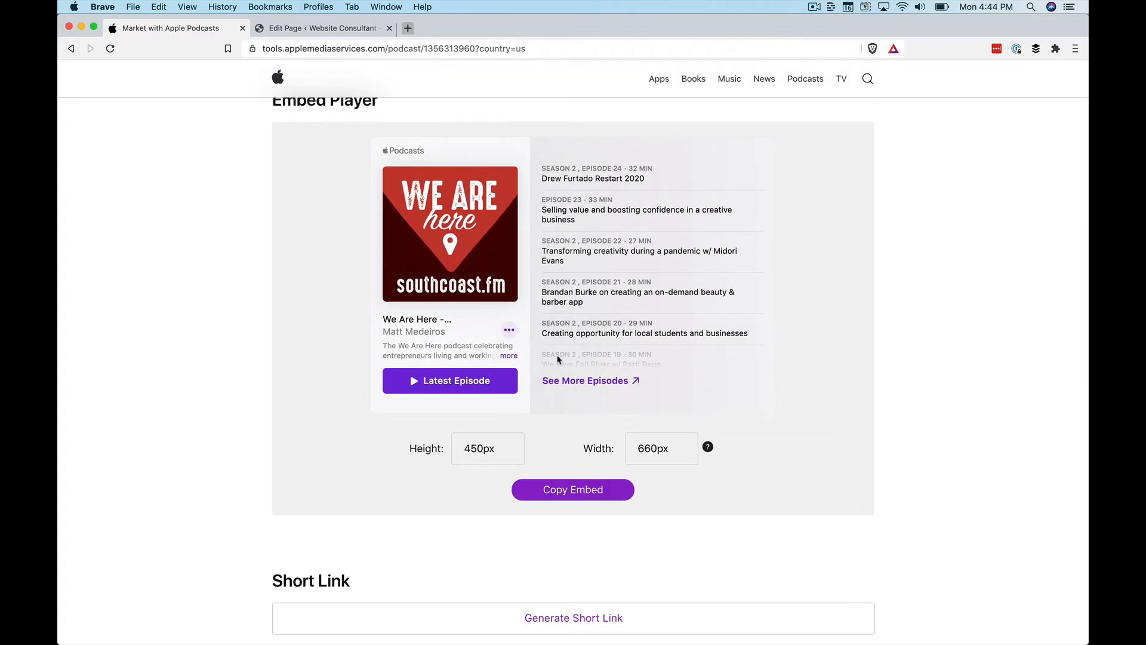
scroll(down, 3)
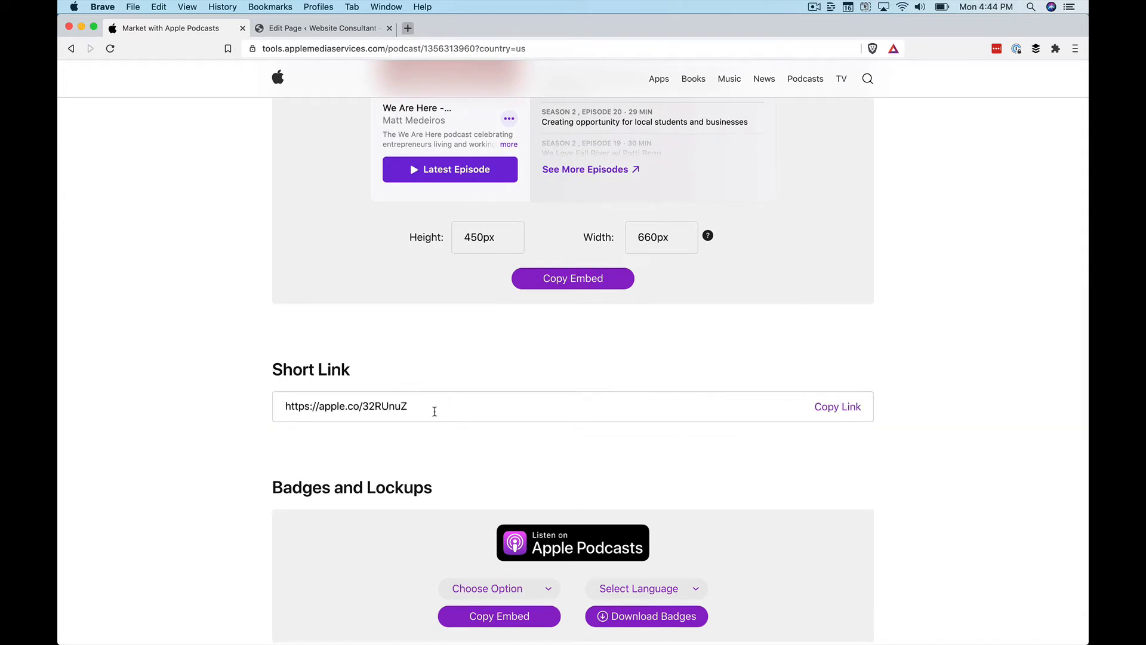
scroll(down, 3)
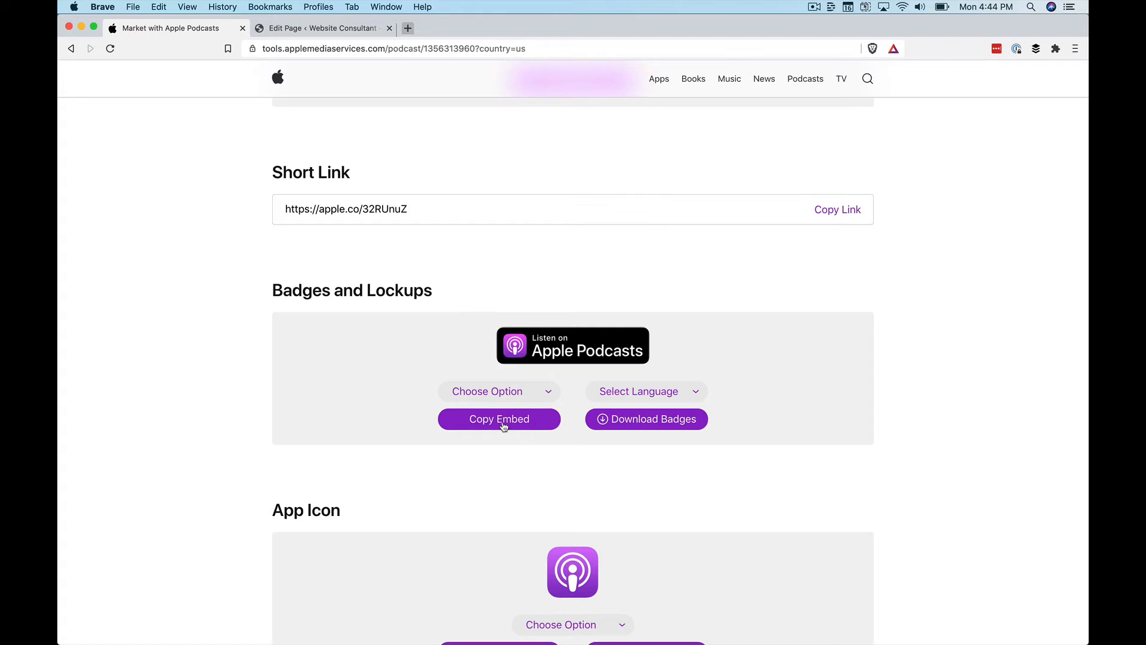
click(499, 419)
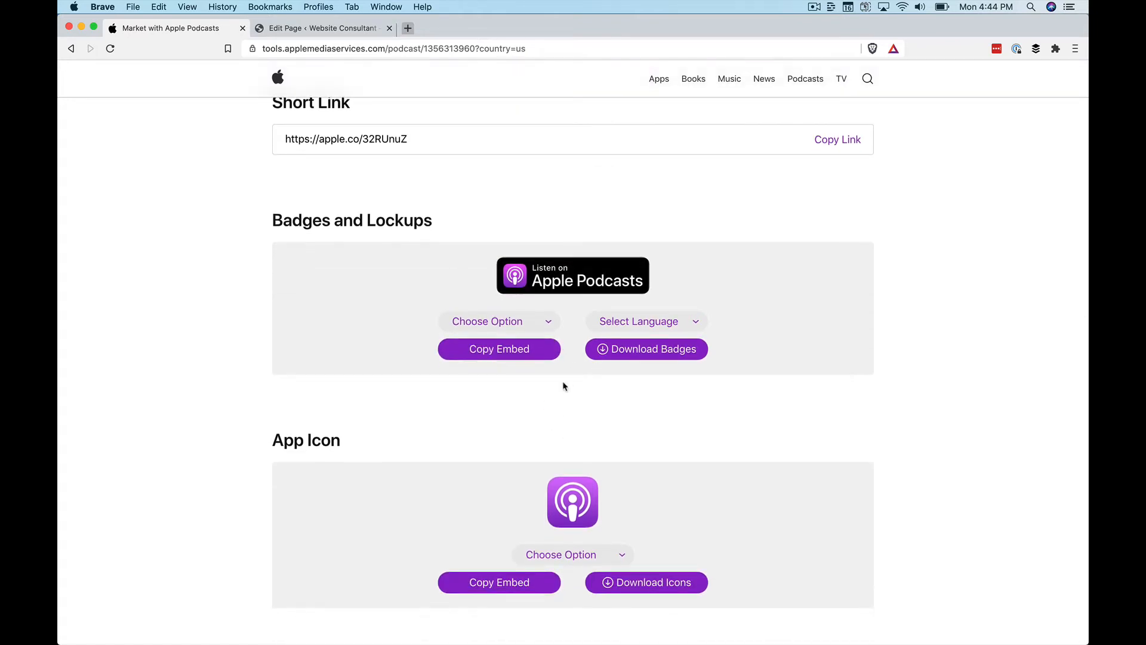
scroll(down, 3)
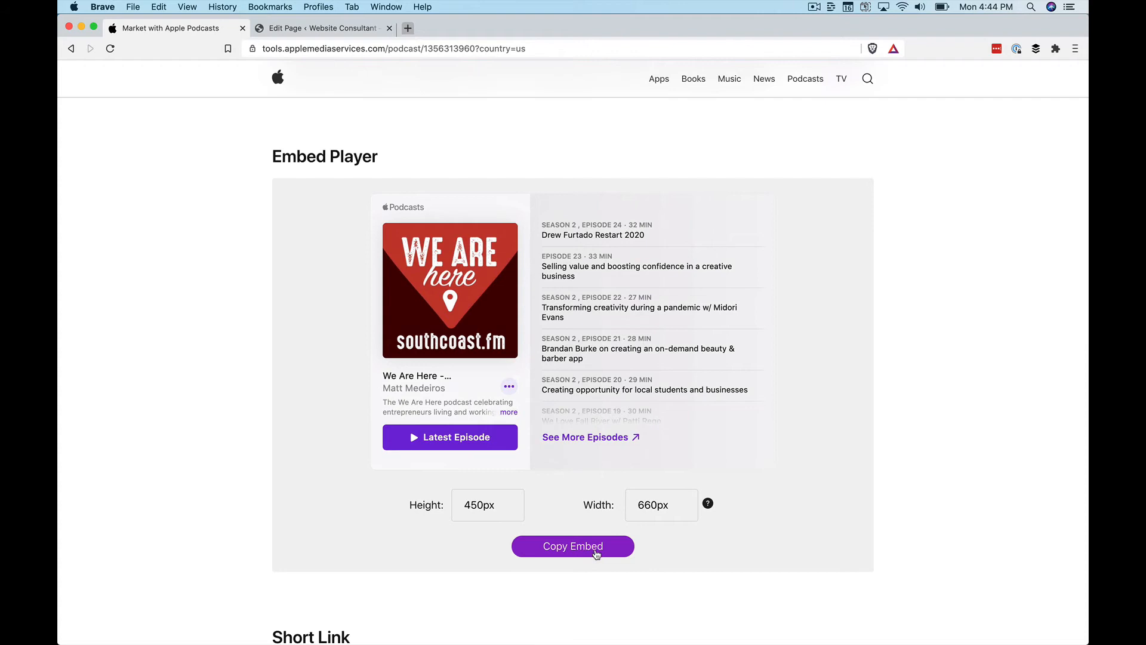
Step: Copy the embed player code and switch to the WordPress page editor tab
click(573, 546)
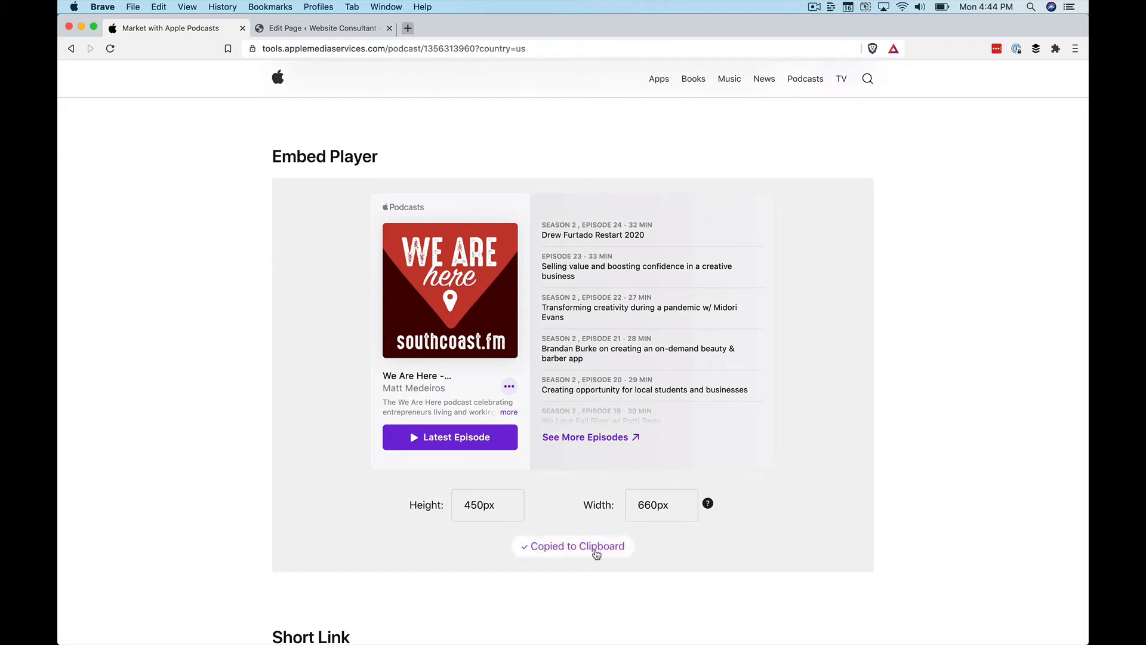
click(322, 28)
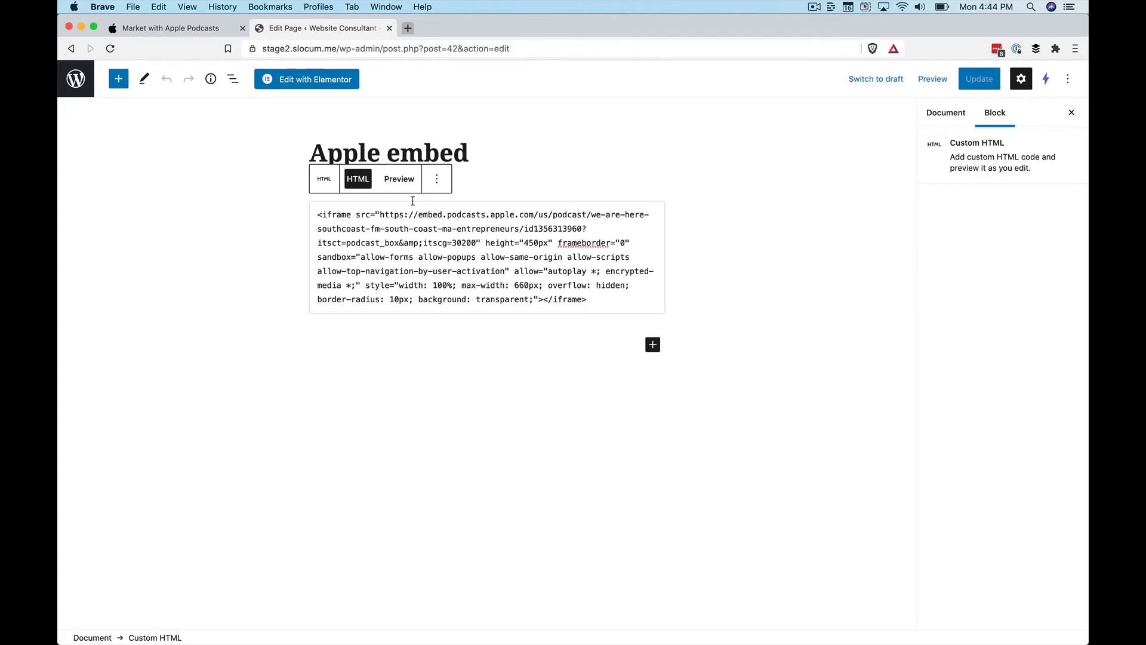
Step: Render the Custom HTML block as the player and preview the Apple embed page
click(398, 179)
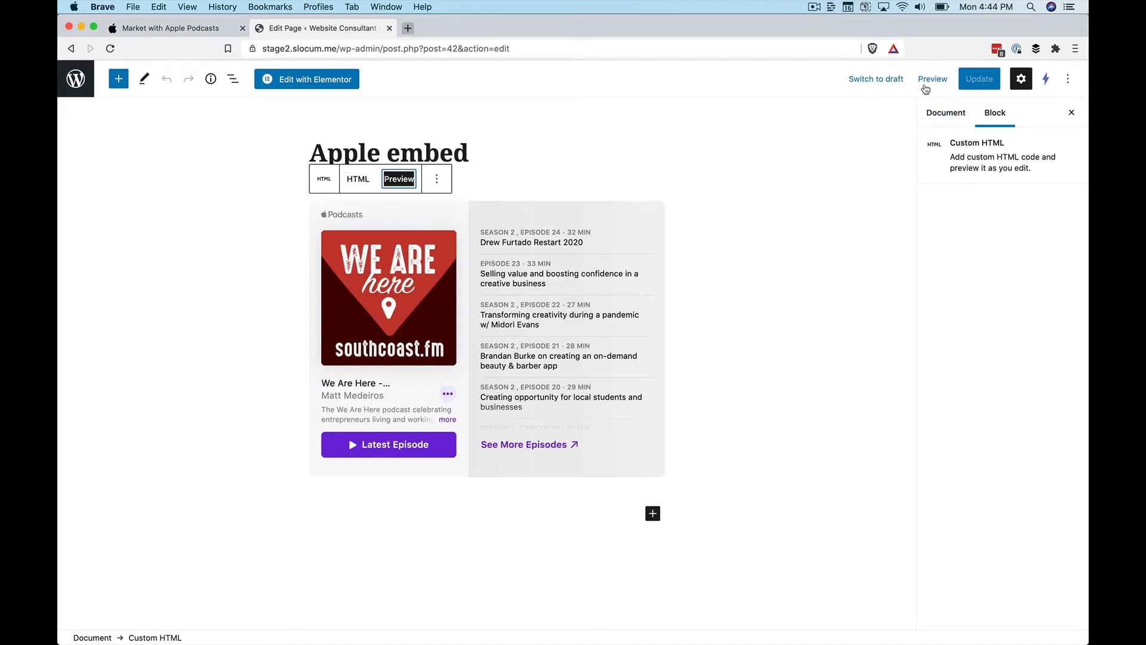
click(931, 79)
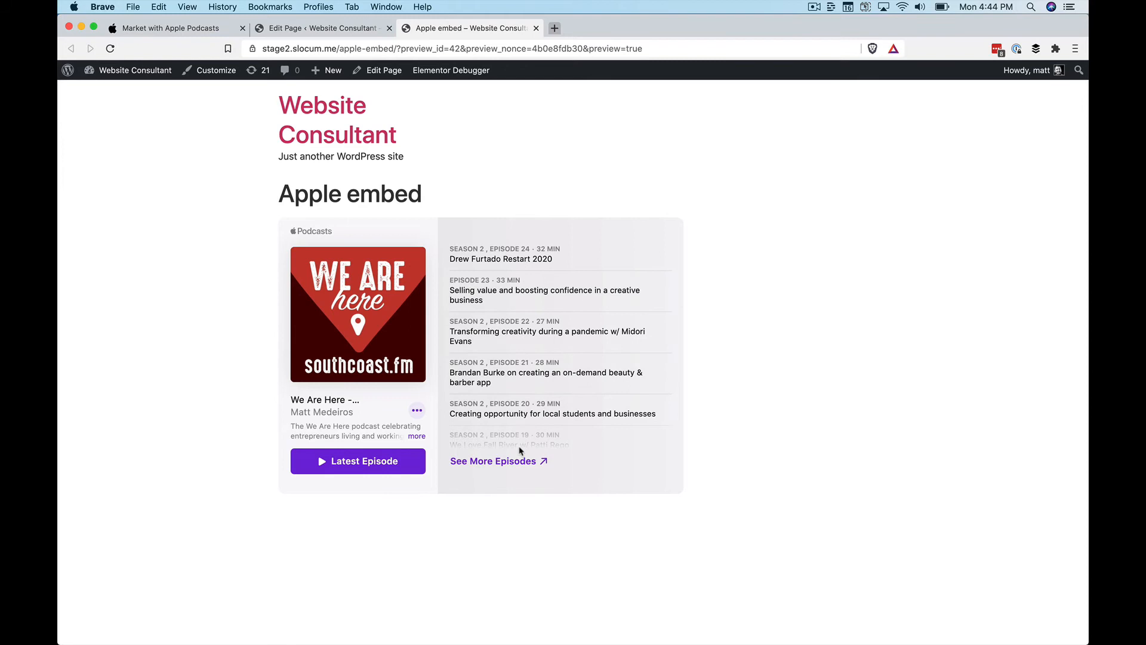
click(169, 29)
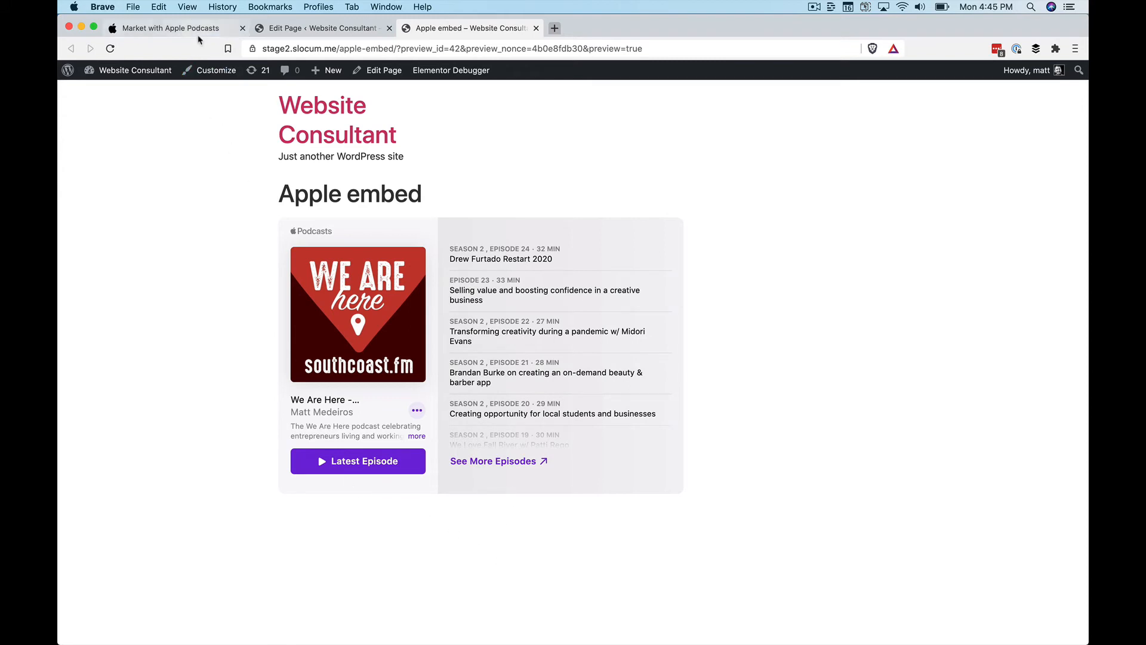
click(168, 28)
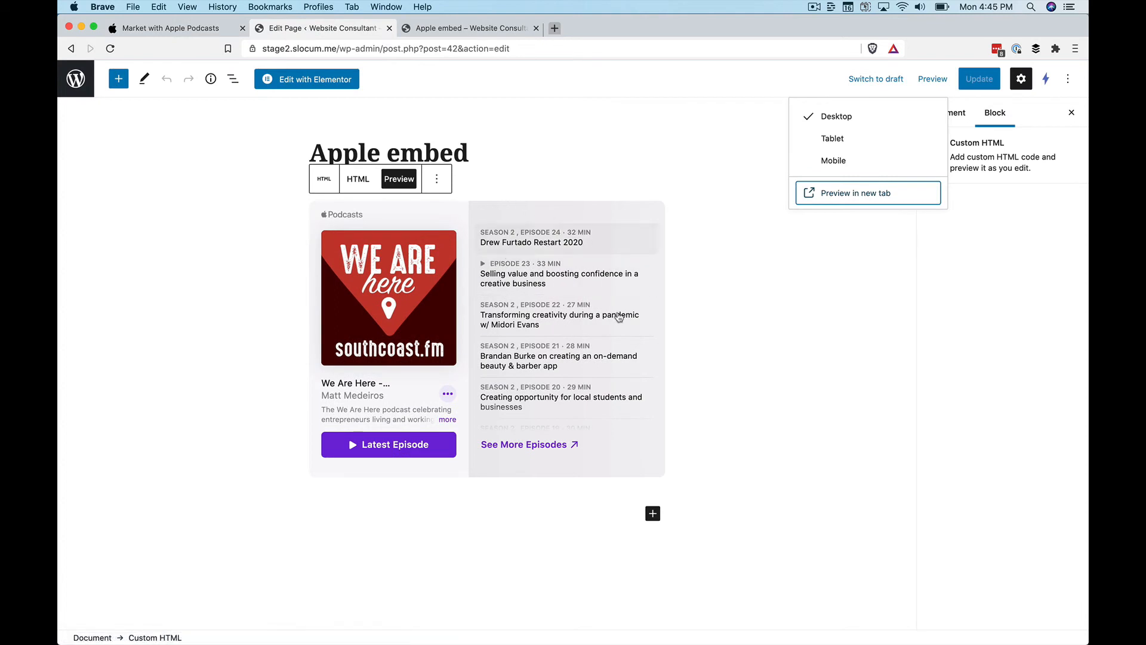
click(845, 192)
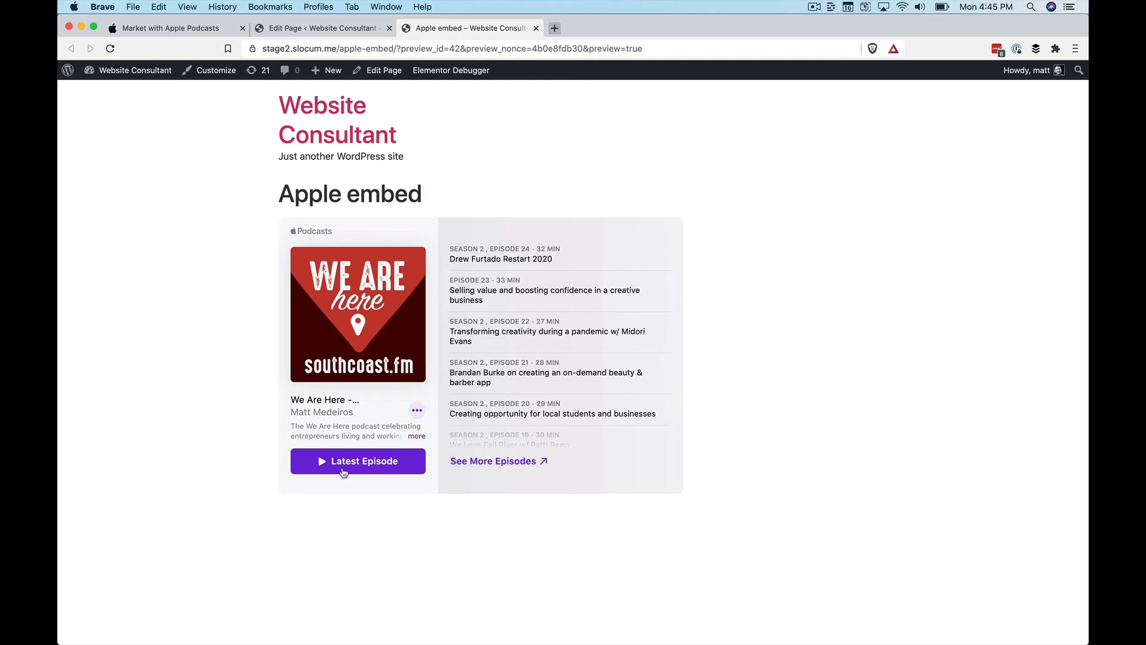
mouse_move(476, 305)
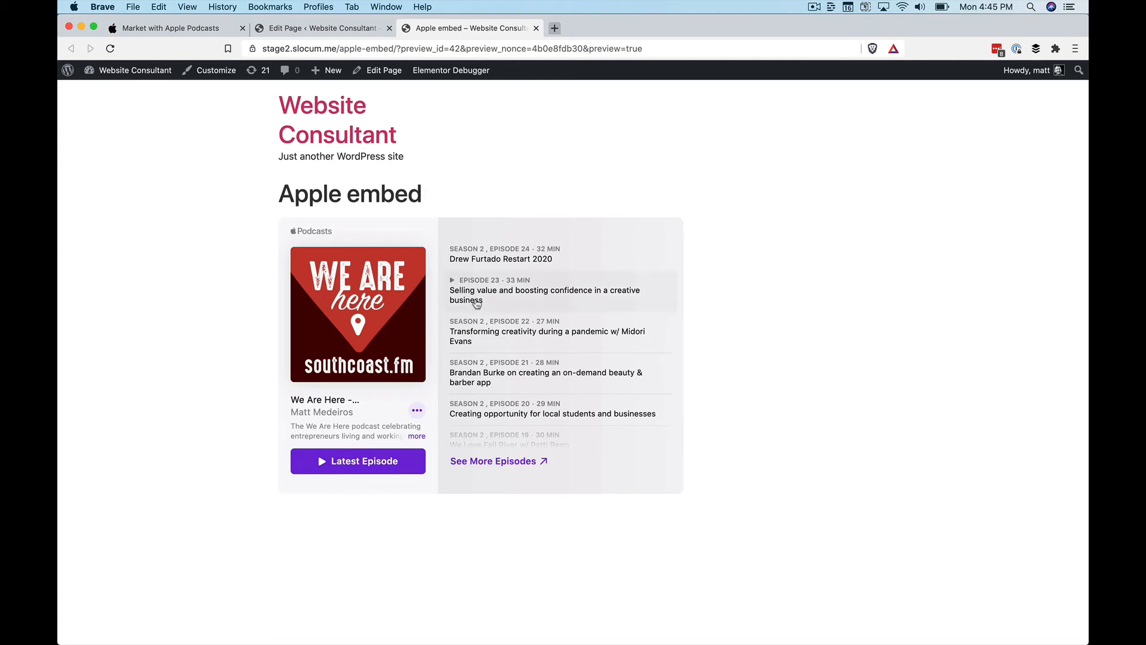
mouse_move(454, 315)
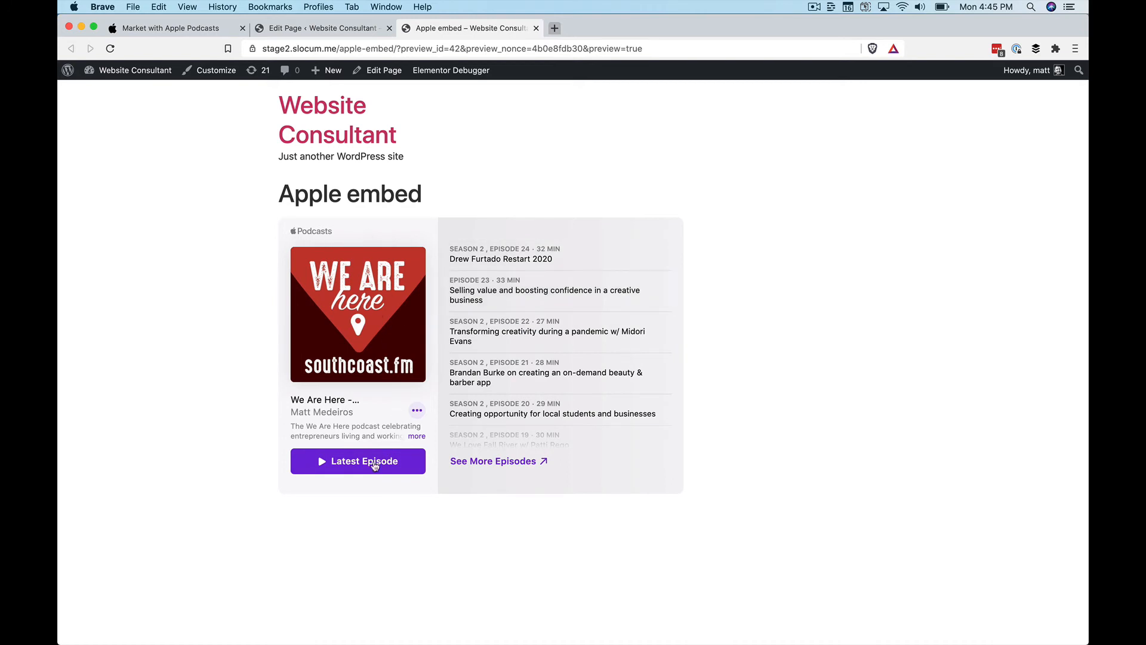
Step: Start and then pause the latest episode, Drew Furtado Restart 2020, in the player
click(357, 460)
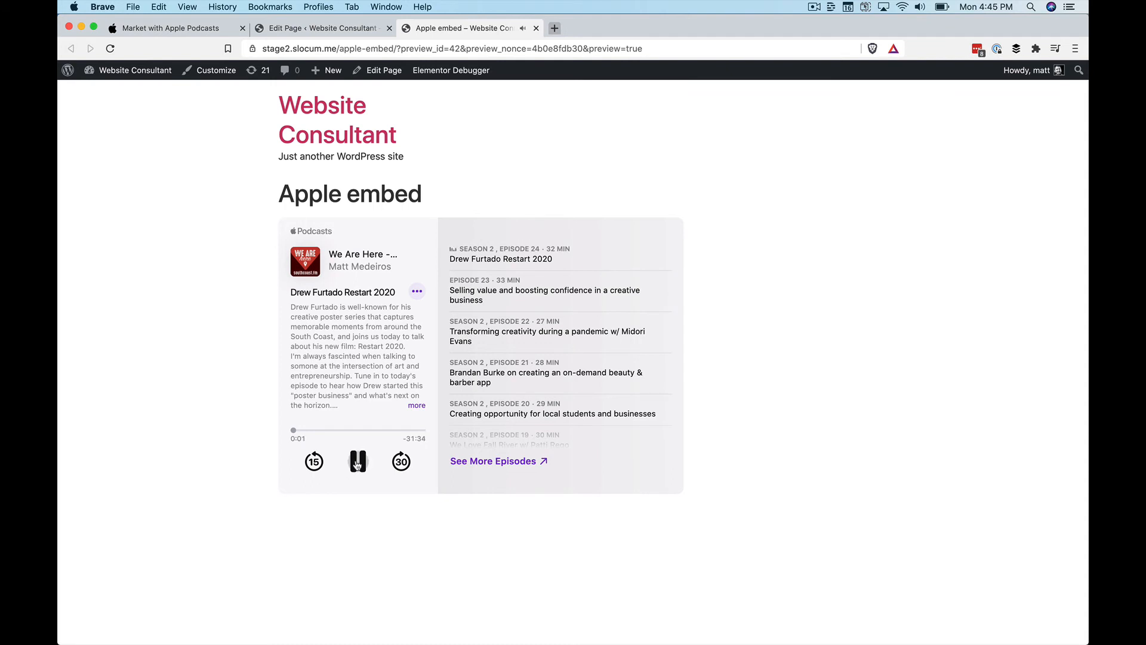
click(358, 460)
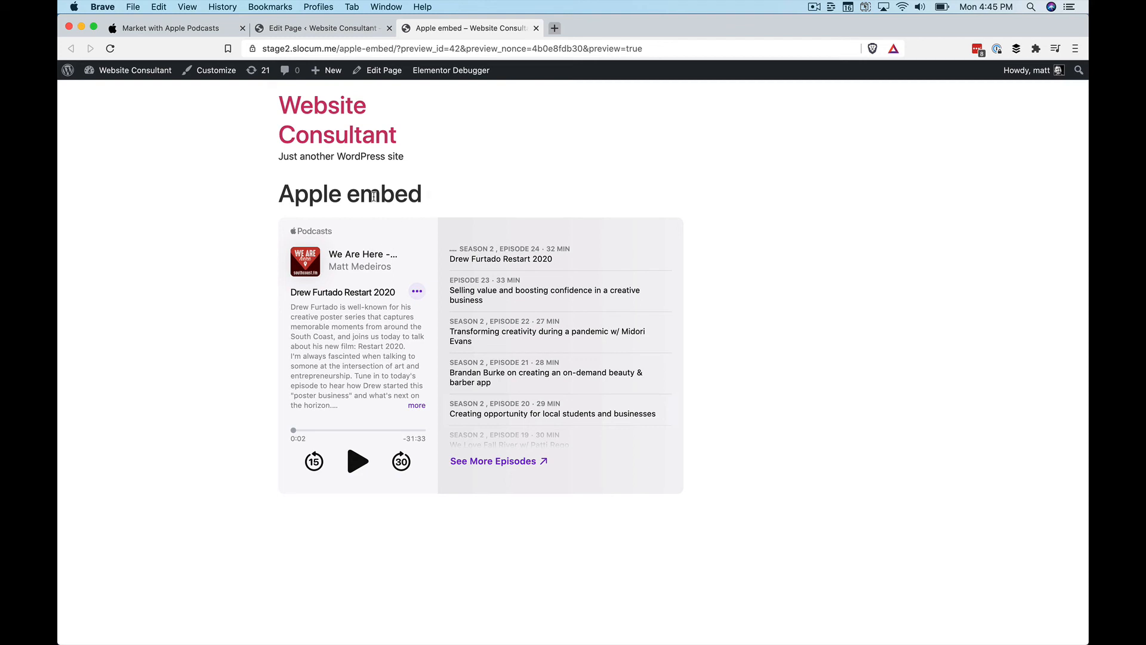
mouse_move(420, 186)
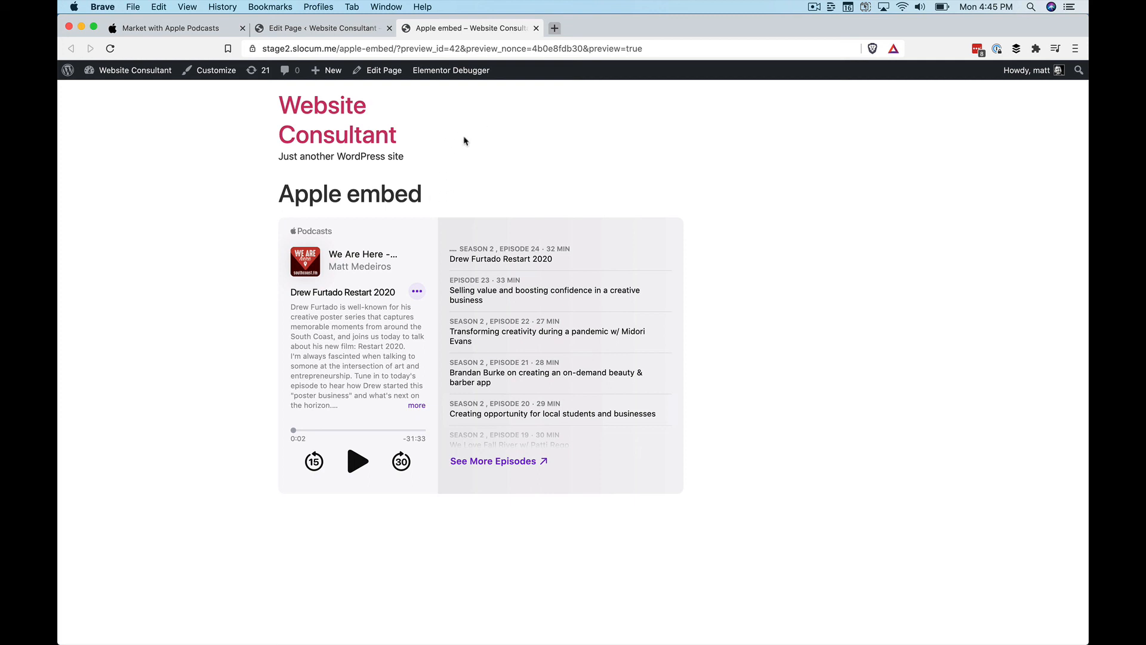
mouse_move(442, 157)
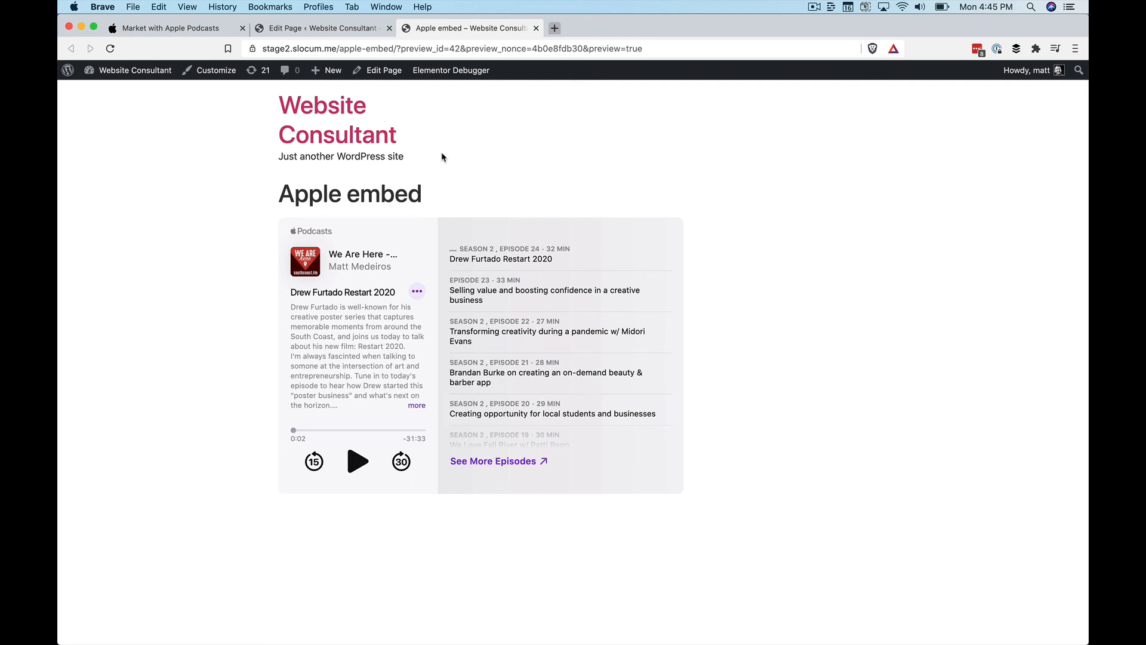
mouse_move(449, 212)
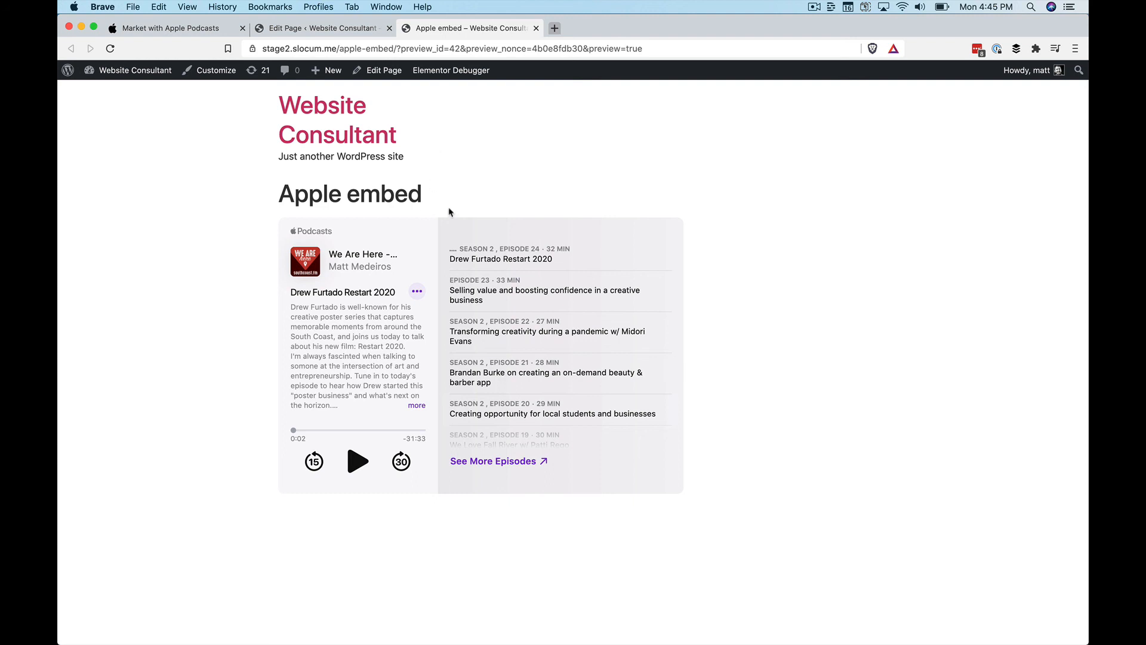